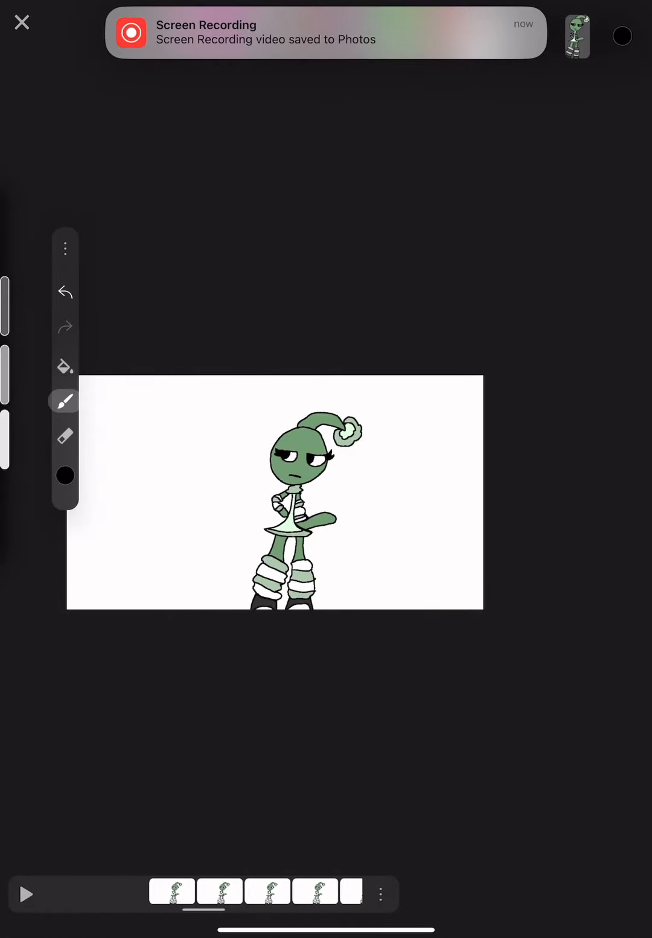
pyautogui.click(63, 402)
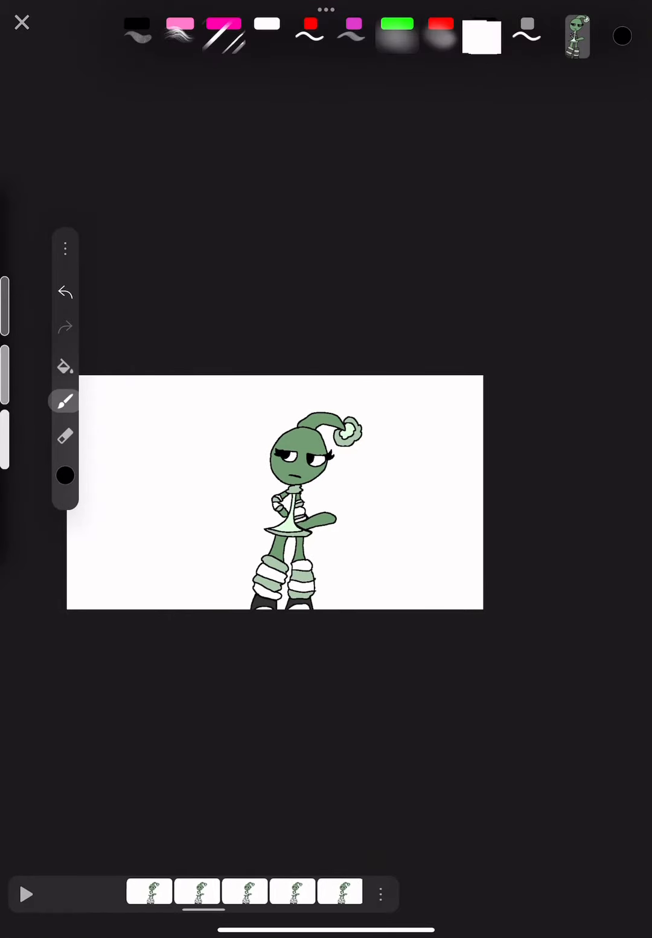